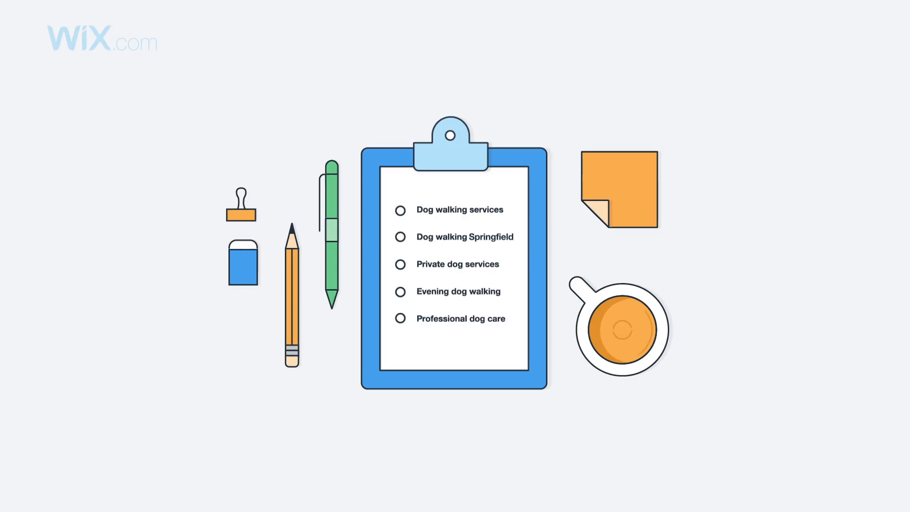
Highlight 'Springfield' in the 'Dog walking Springfield' keyword line
{"action": "double_click", "coordinate": [489, 237]}
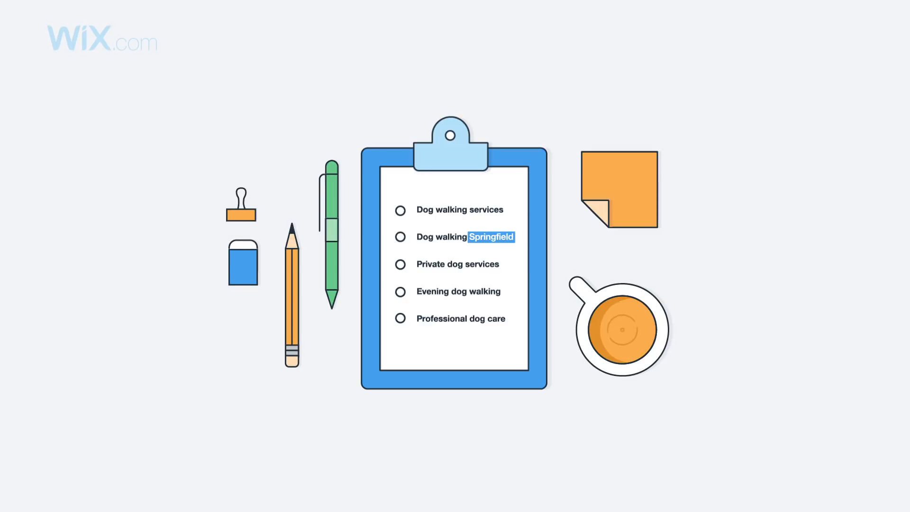
{"action": "double_click", "coordinate": [442, 319]}
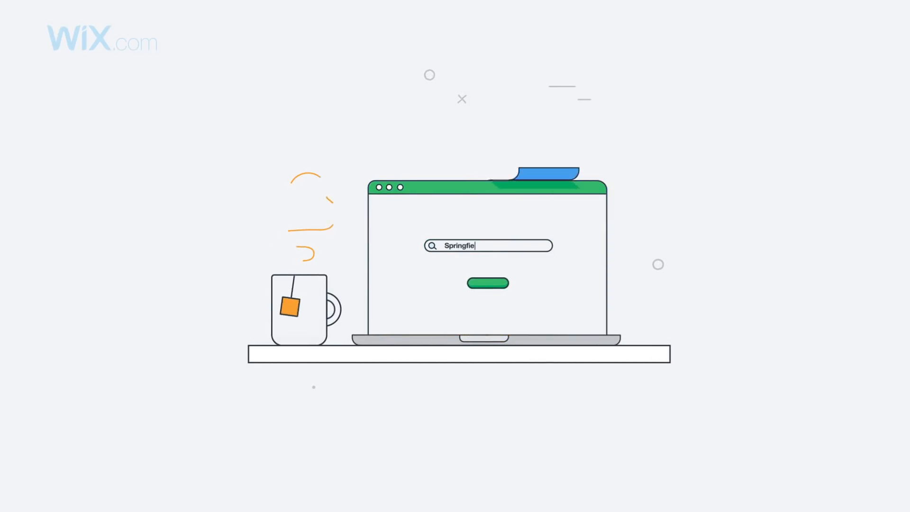
Search the web for 'Springfield' from the laptop search box
{"action": "left_click", "coordinate": [487, 282]}
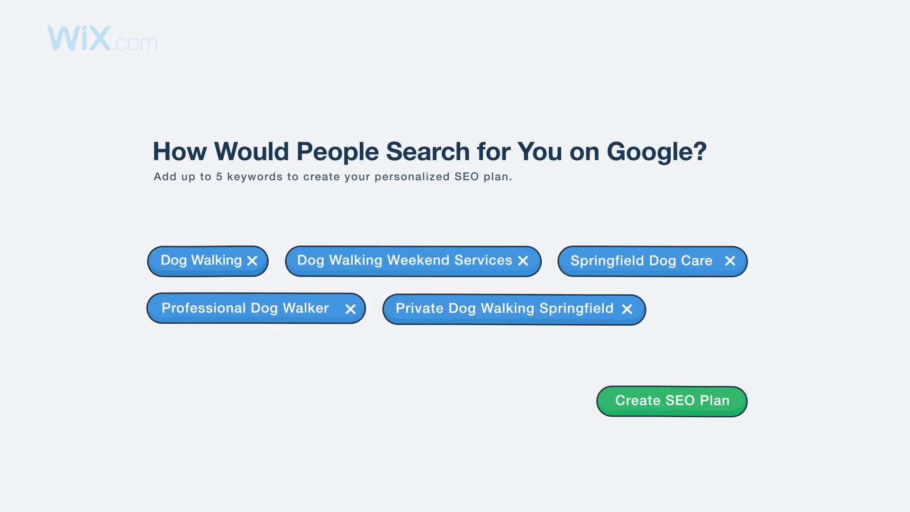
{"action": "mouse_move", "coordinate": [670, 415]}
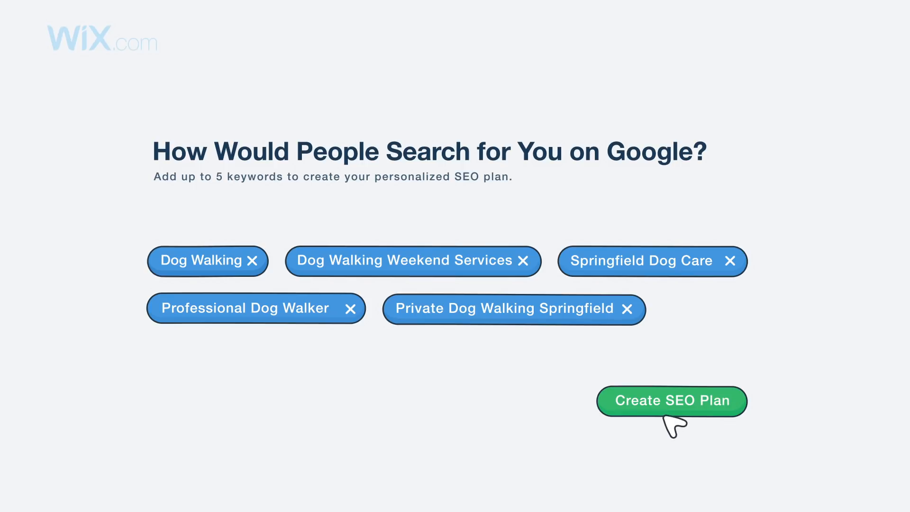